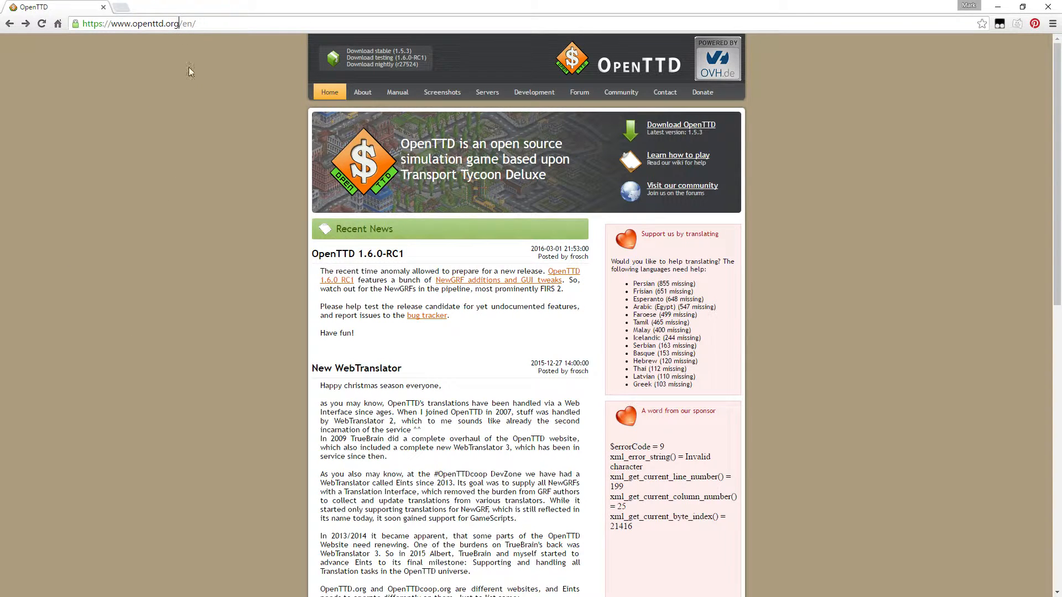
- Open the stable release download page from the OpenTTD website
{"action": "left_click", "coordinate": [377, 51]}
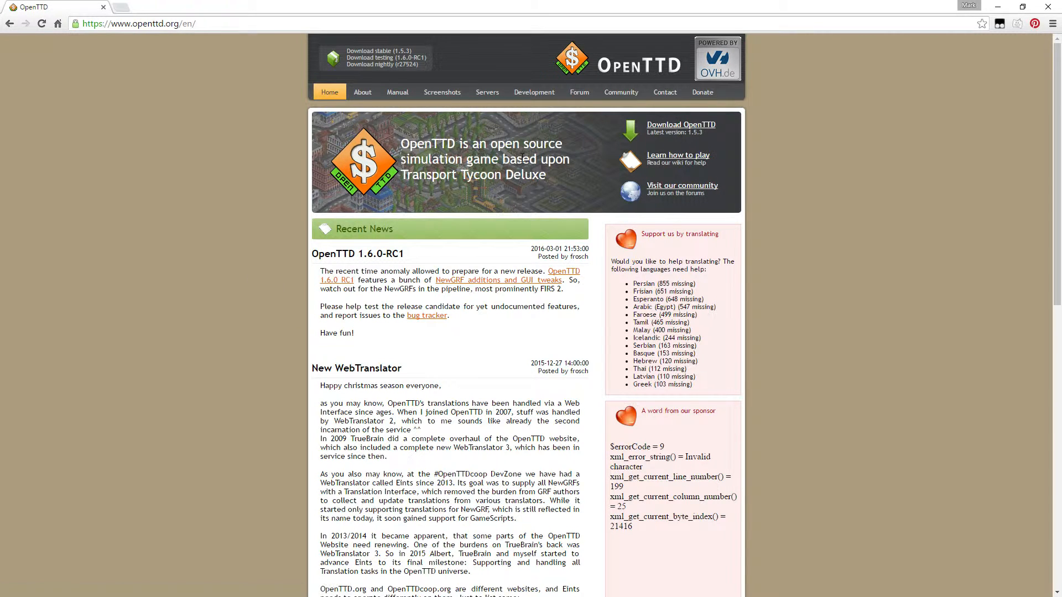
{"action": "mouse_move", "coordinate": [400, 191]}
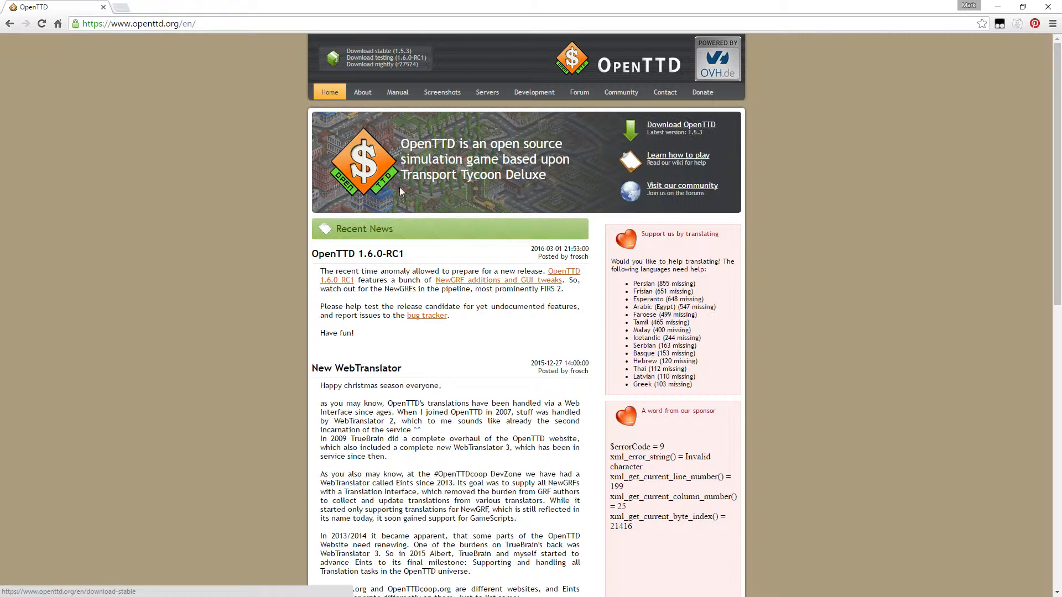
{"action": "left_click_drag", "start_coordinate": [400, 143], "coordinate": [545, 175]}
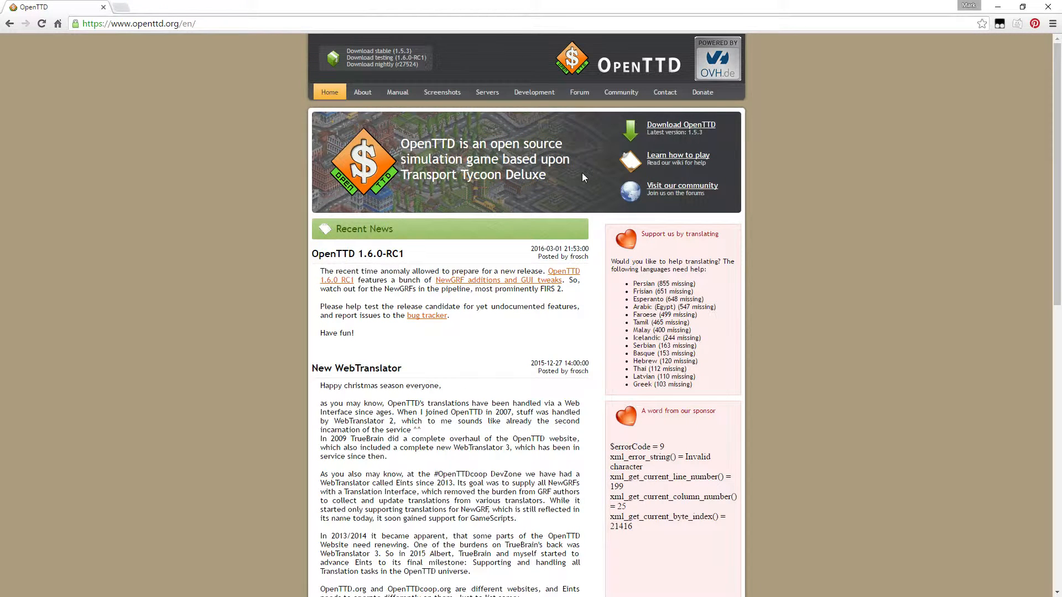
{"action": "left_click", "coordinate": [375, 51]}
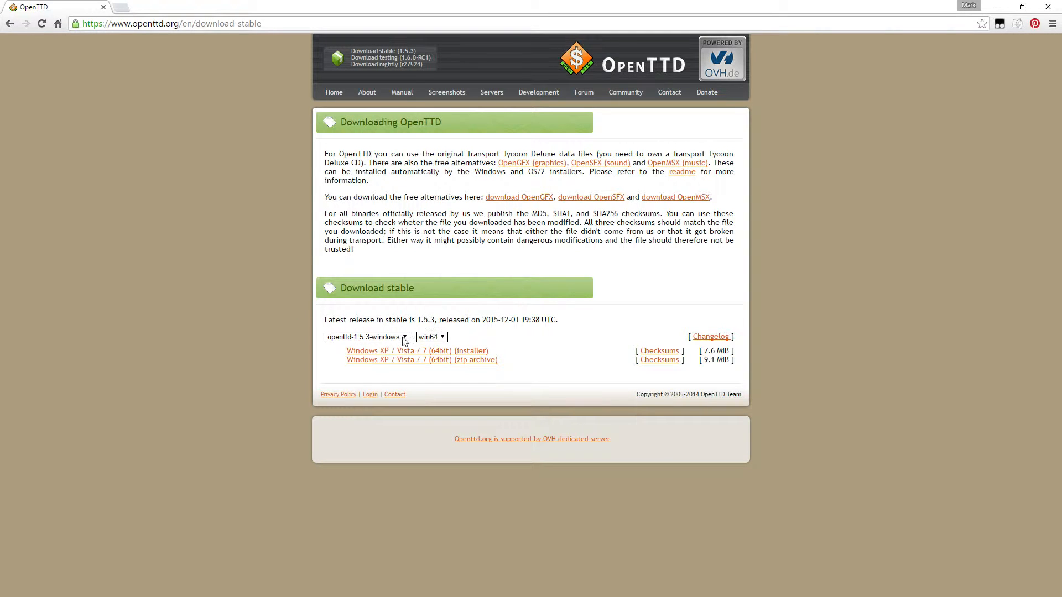
- Browse the Linux platform options, then return to openttd-1.5.3-windows win64 downloads
{"action": "left_click", "coordinate": [366, 336]}
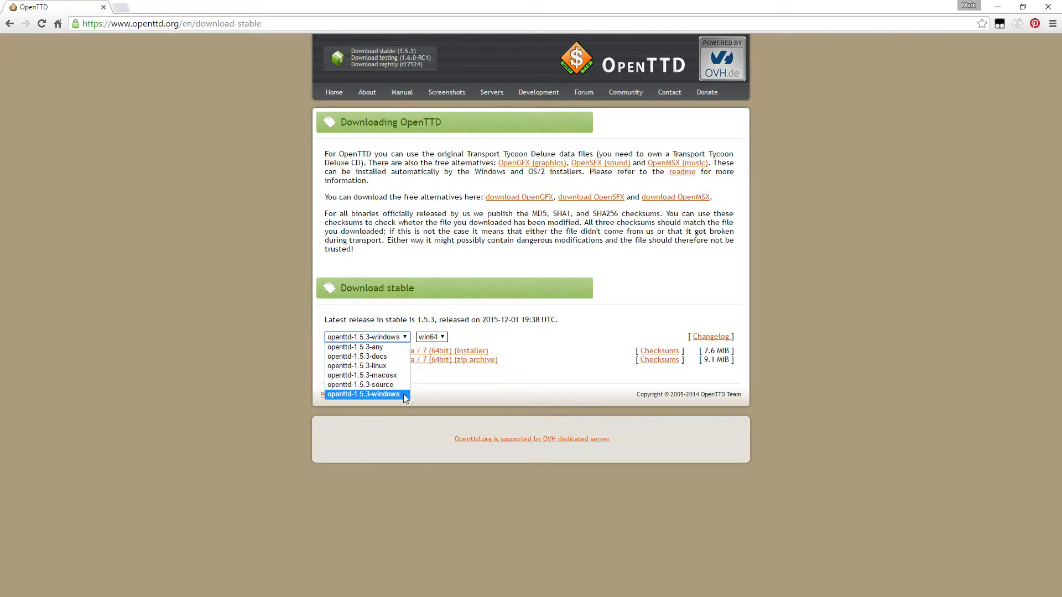
{"action": "left_click", "coordinate": [431, 336]}
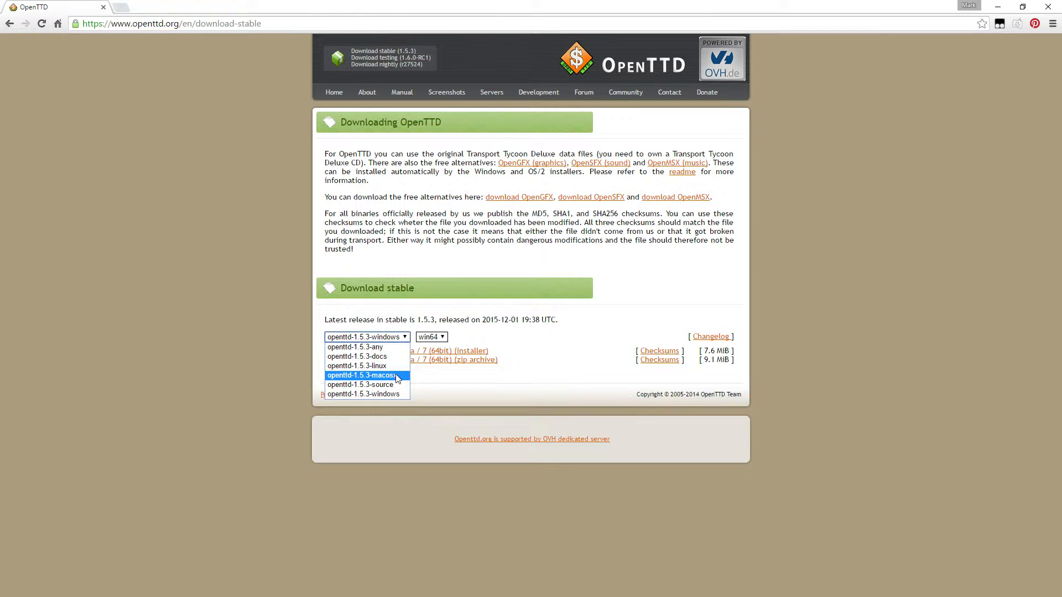
{"action": "left_click", "coordinate": [357, 366]}
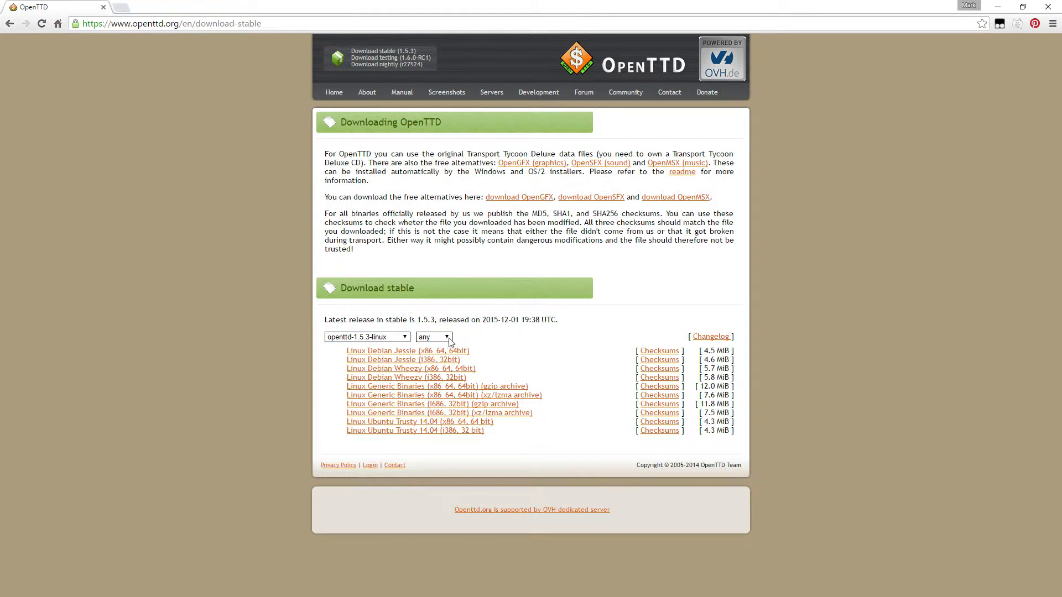
{"action": "left_click", "coordinate": [434, 336]}
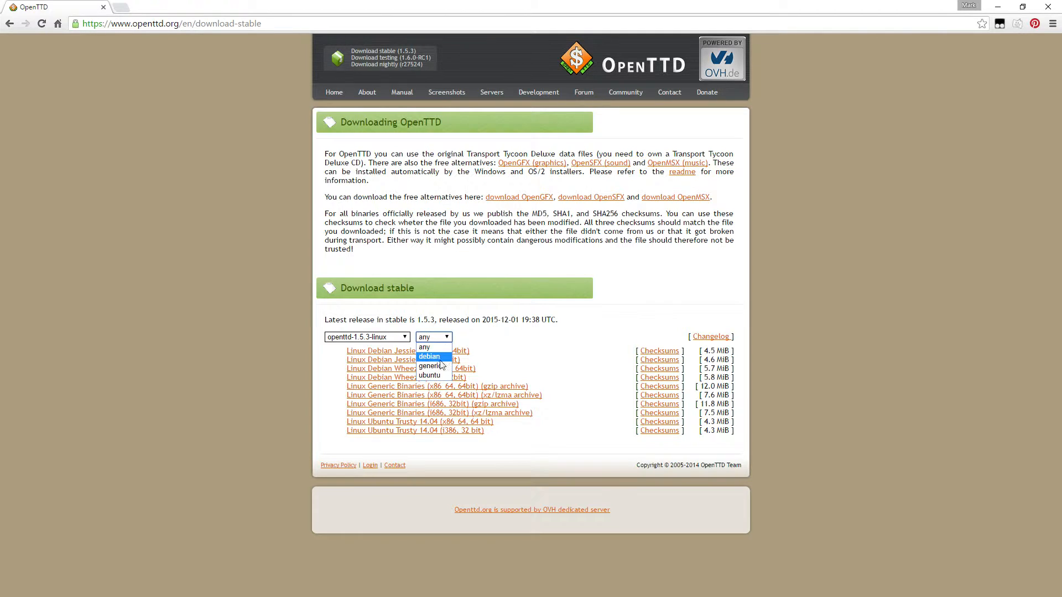
{"action": "left_click", "coordinate": [367, 336]}
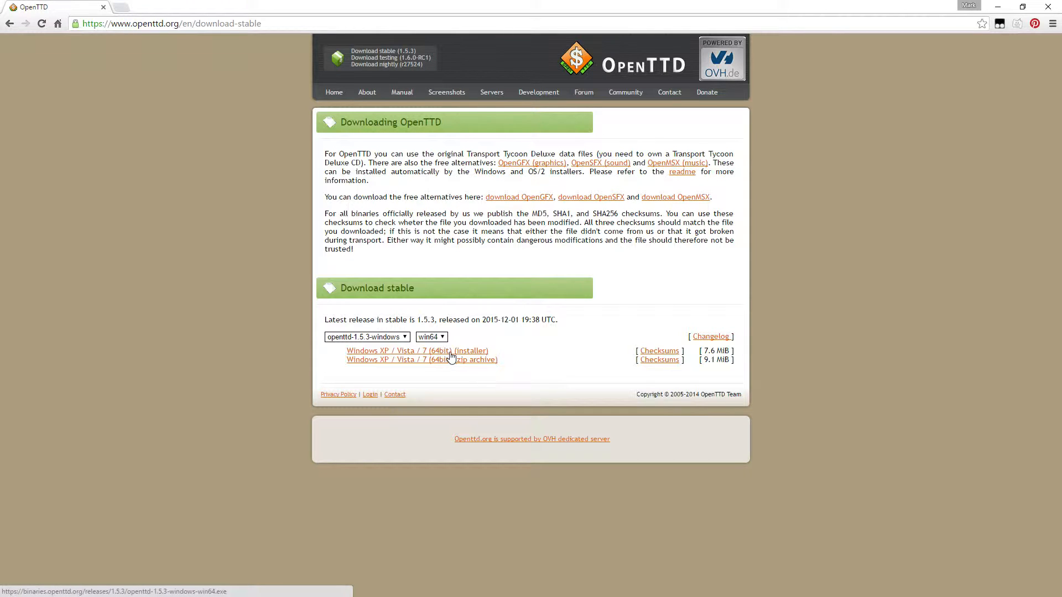
- Download the 'Windows XP / Vista / 7 (64bit) (installer)' and save it to the desktop
{"action": "left_click", "coordinate": [417, 350]}
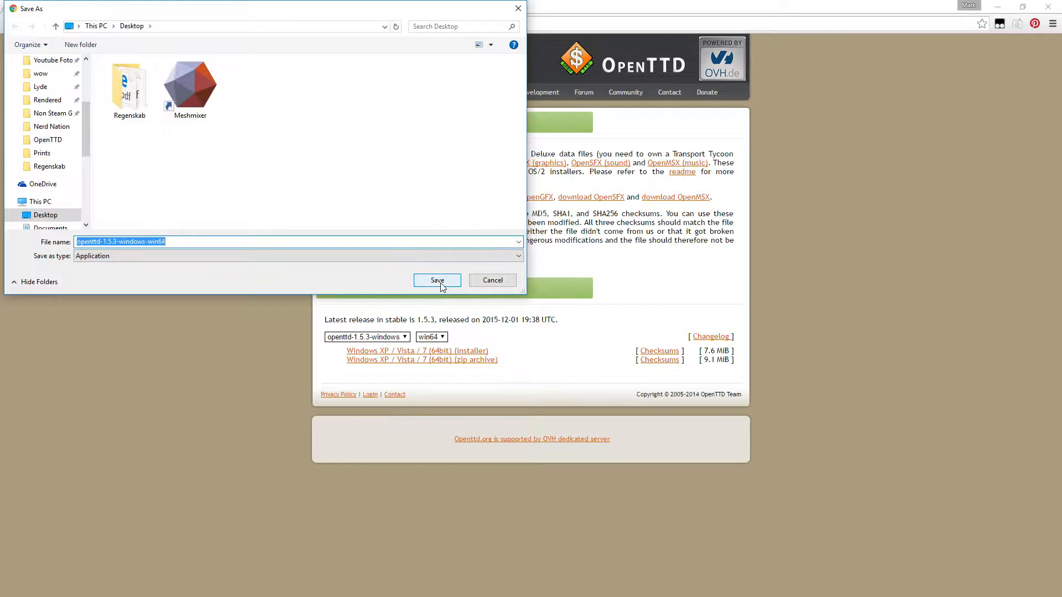
{"action": "left_click", "coordinate": [436, 280]}
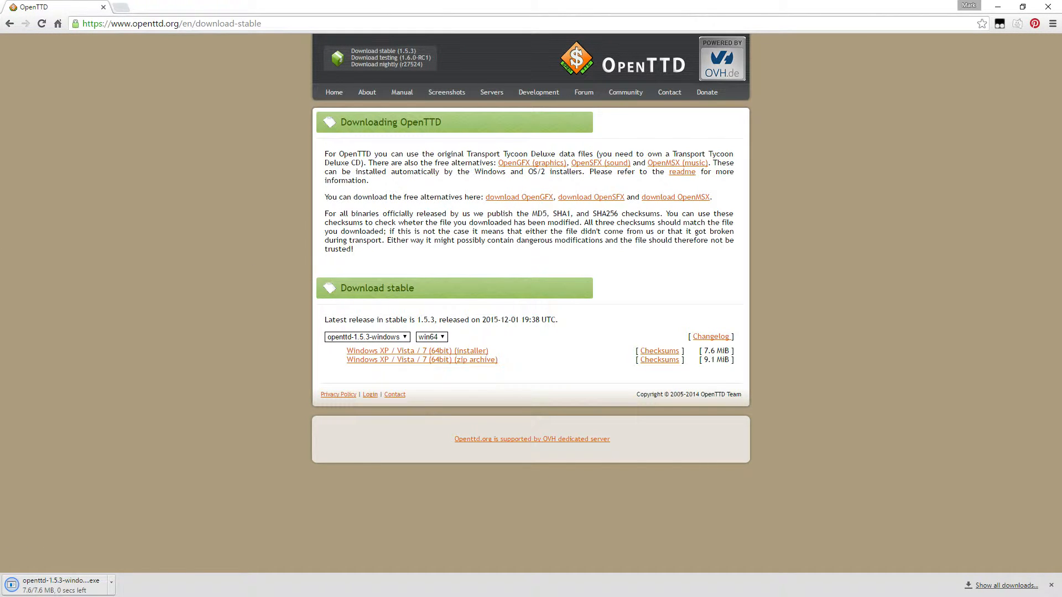
{"action": "left_click", "coordinate": [111, 585]}
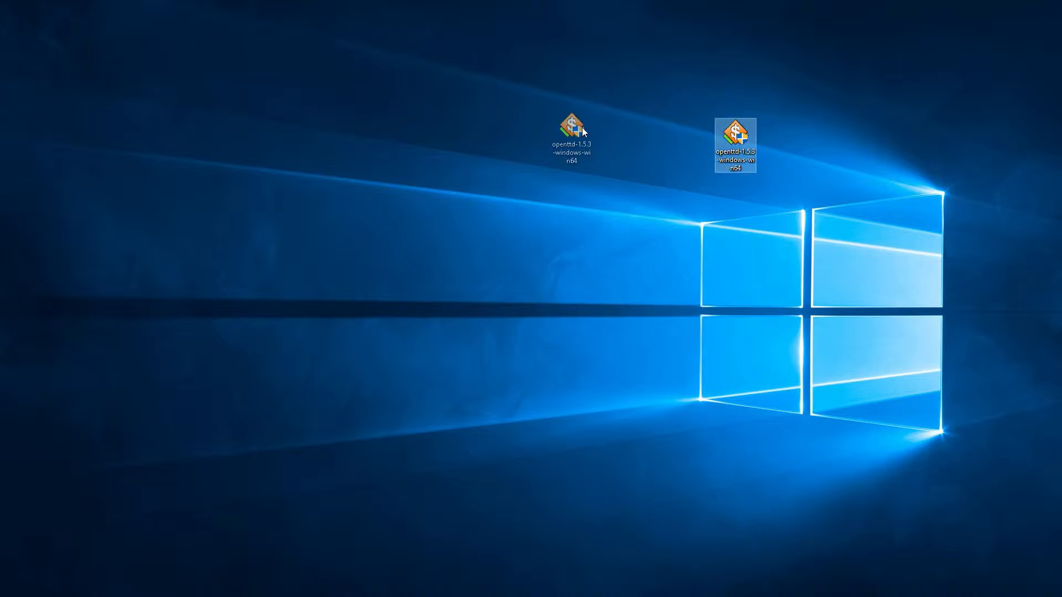
- Run the installer as administrator and decline uninstalling the existing OpenTTD 1.5.3
{"action": "right_click", "coordinate": [569, 128]}
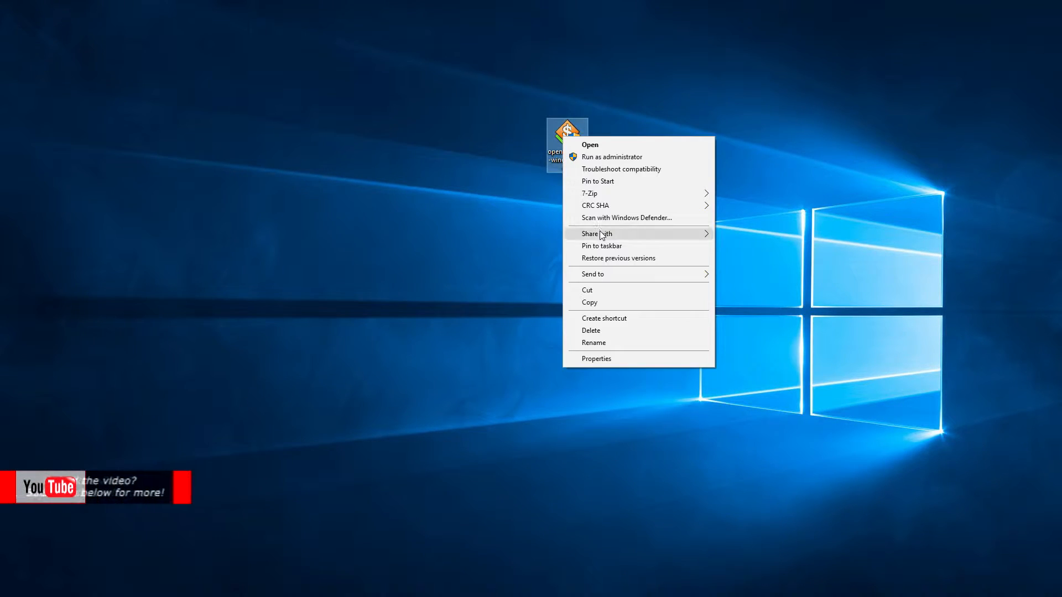
{"action": "mouse_move", "coordinate": [629, 156]}
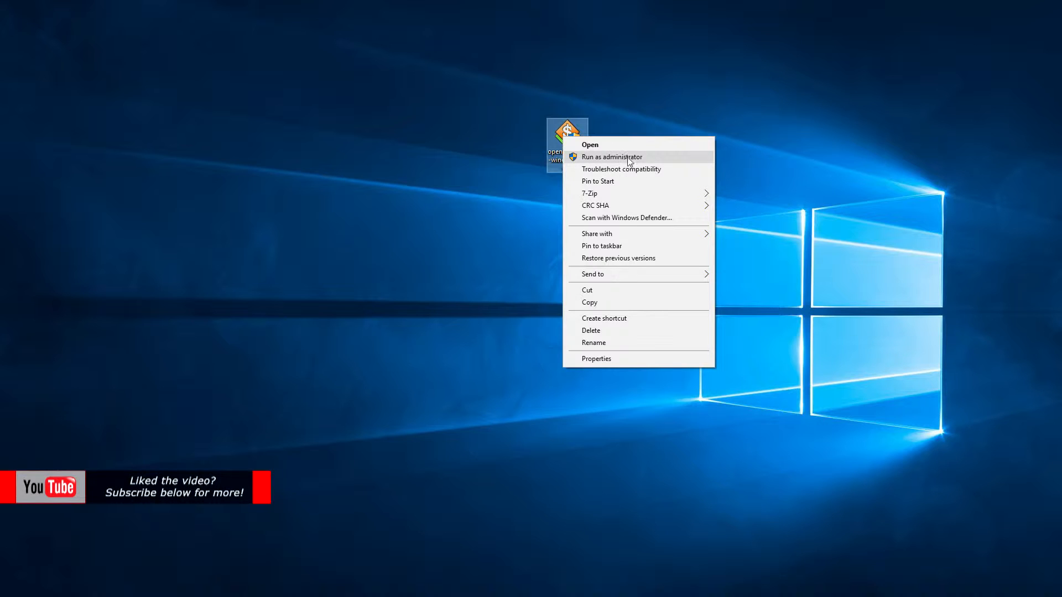
{"action": "left_click", "coordinate": [610, 156]}
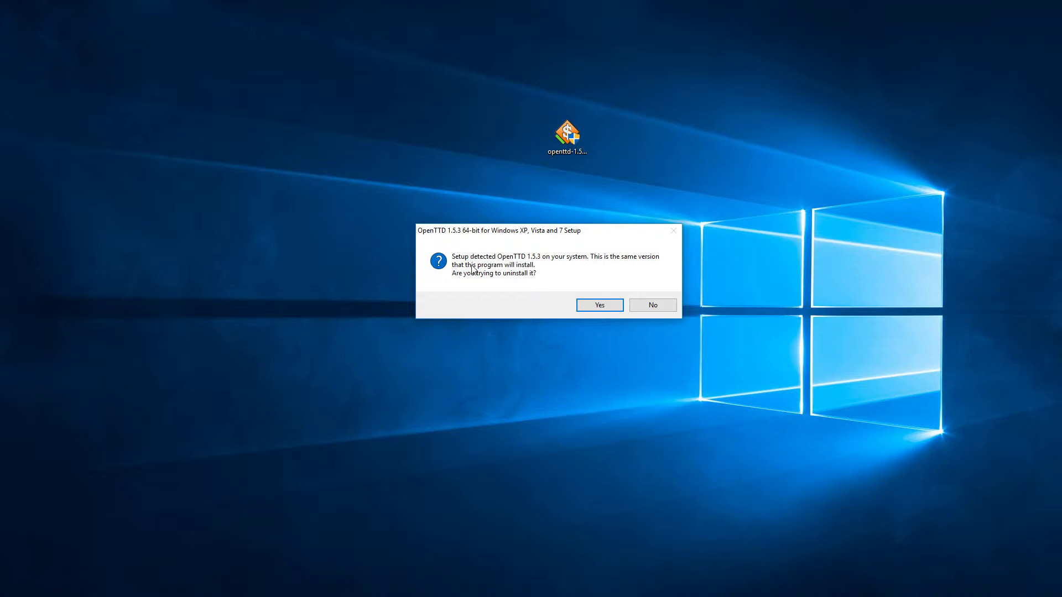
{"action": "mouse_move", "coordinate": [536, 280]}
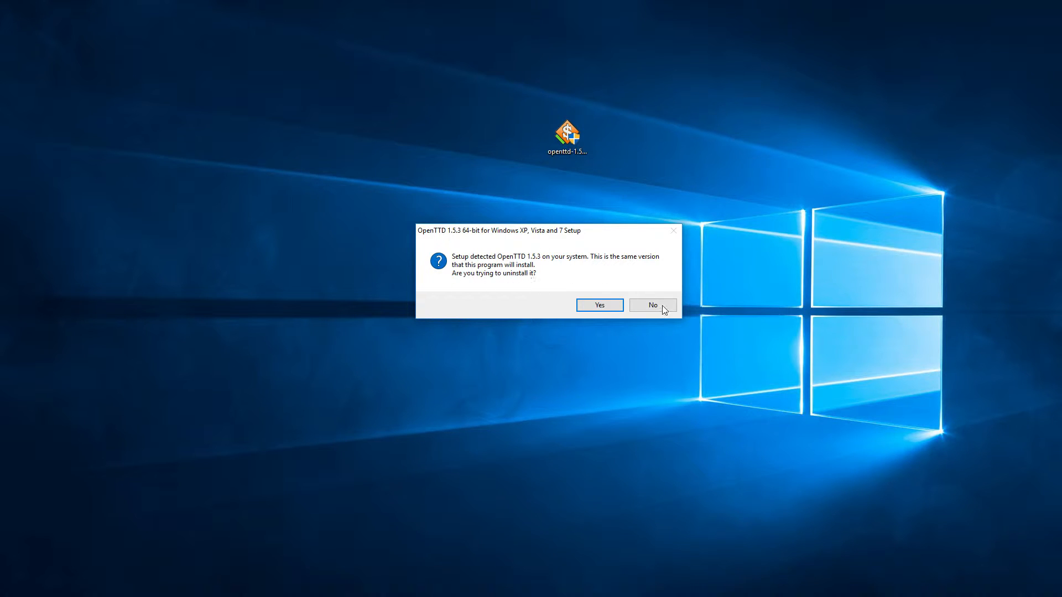
{"action": "left_click", "coordinate": [652, 305]}
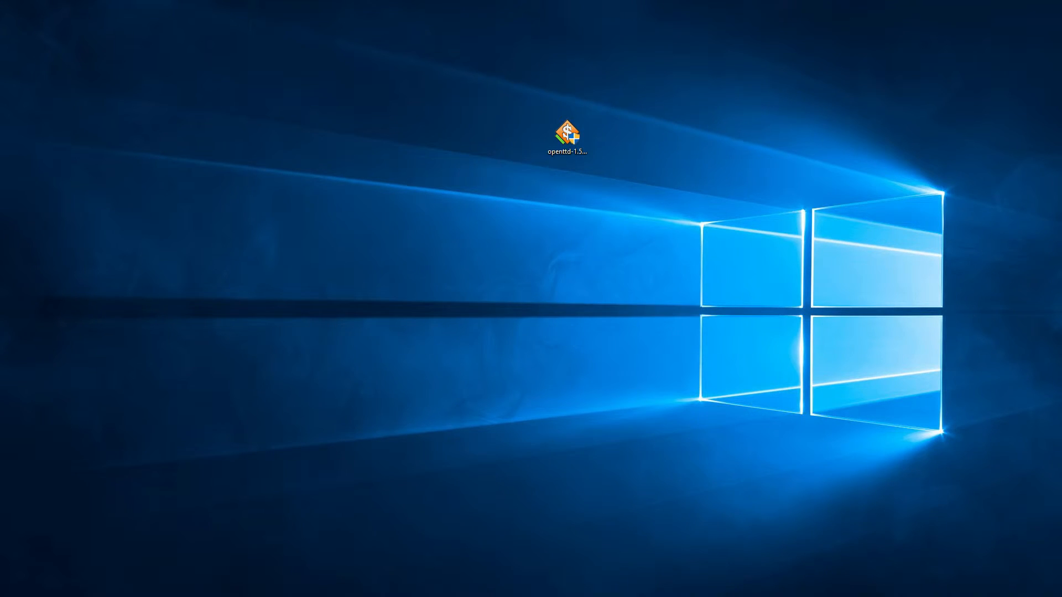
- Advance the setup wizard to the License Agreement, then cancel and confirm quitting setup
{"action": "double_click", "coordinate": [567, 132]}
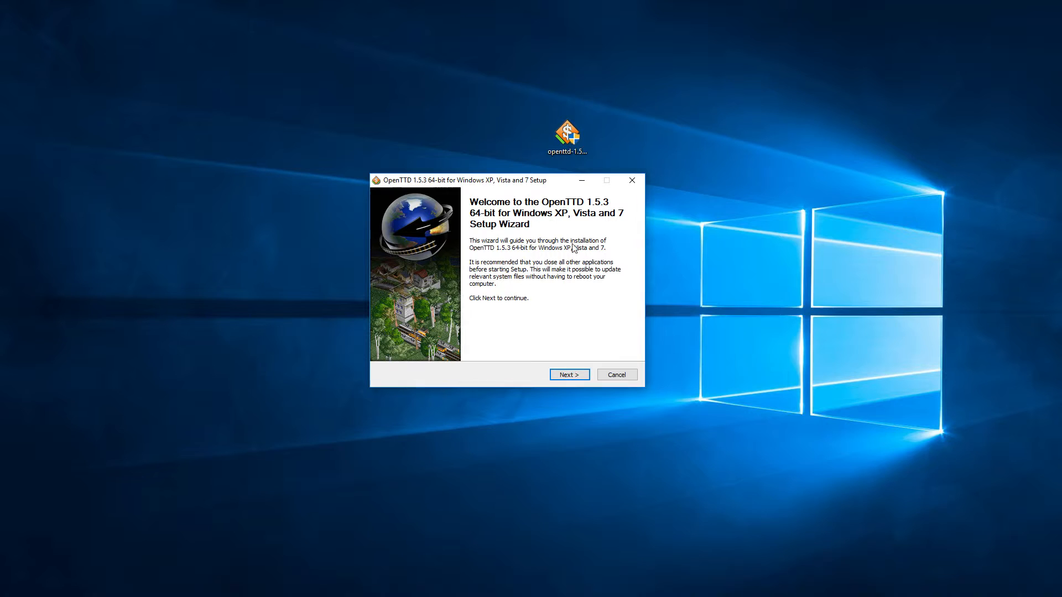
{"action": "left_click", "coordinate": [568, 375]}
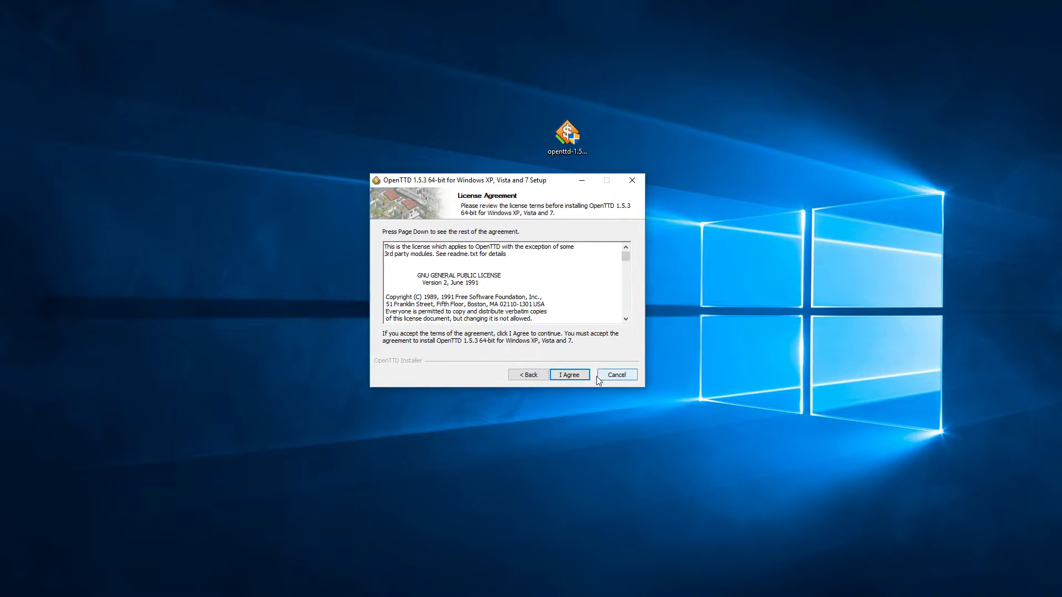
{"action": "left_click", "coordinate": [615, 375]}
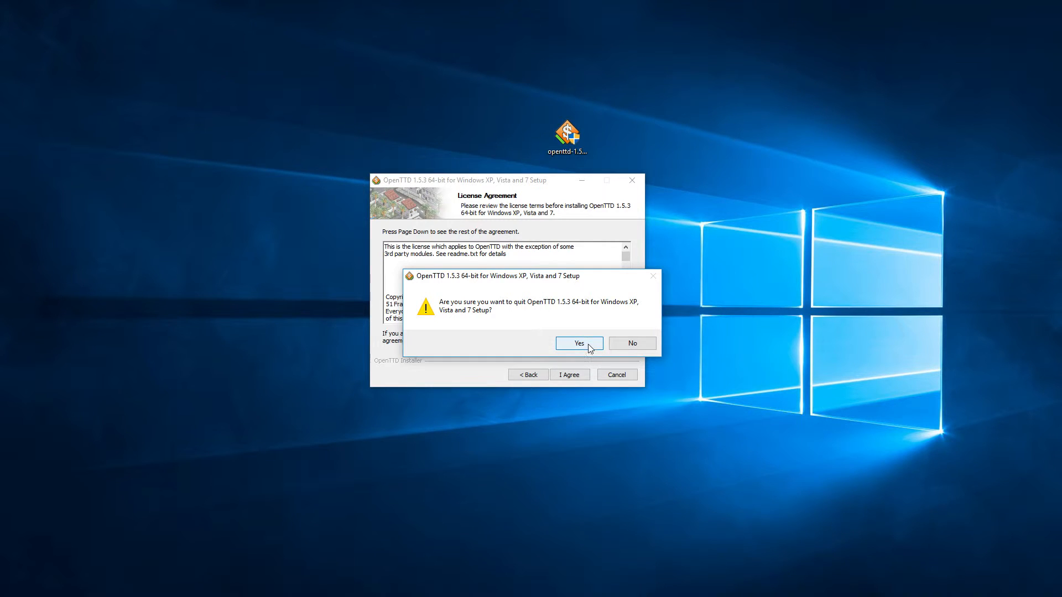
{"action": "left_click", "coordinate": [579, 343]}
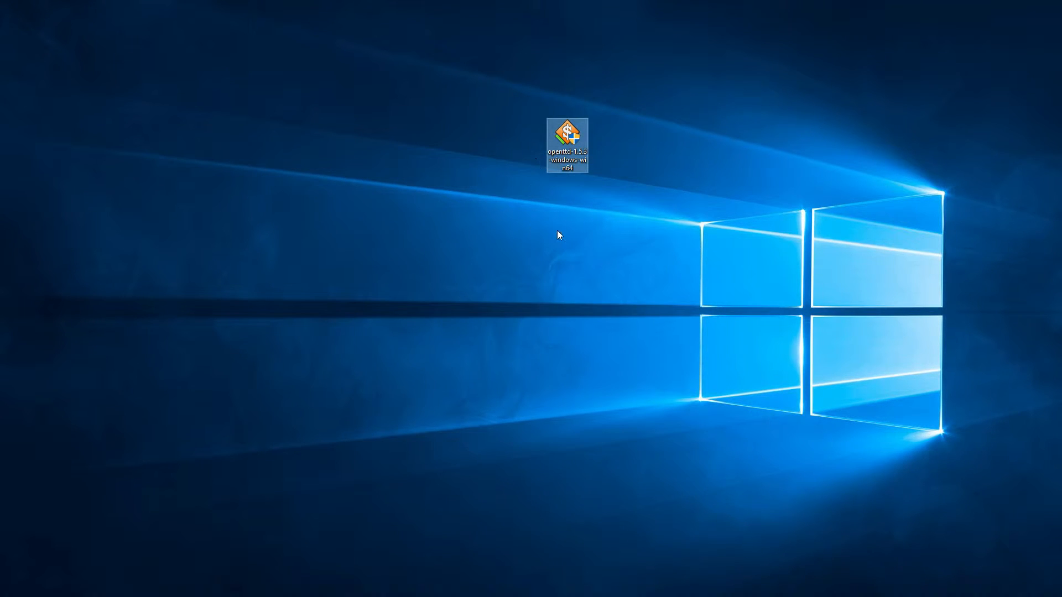
{"action": "left_click_drag", "start_coordinate": [566, 143], "coordinate": [524, 258]}
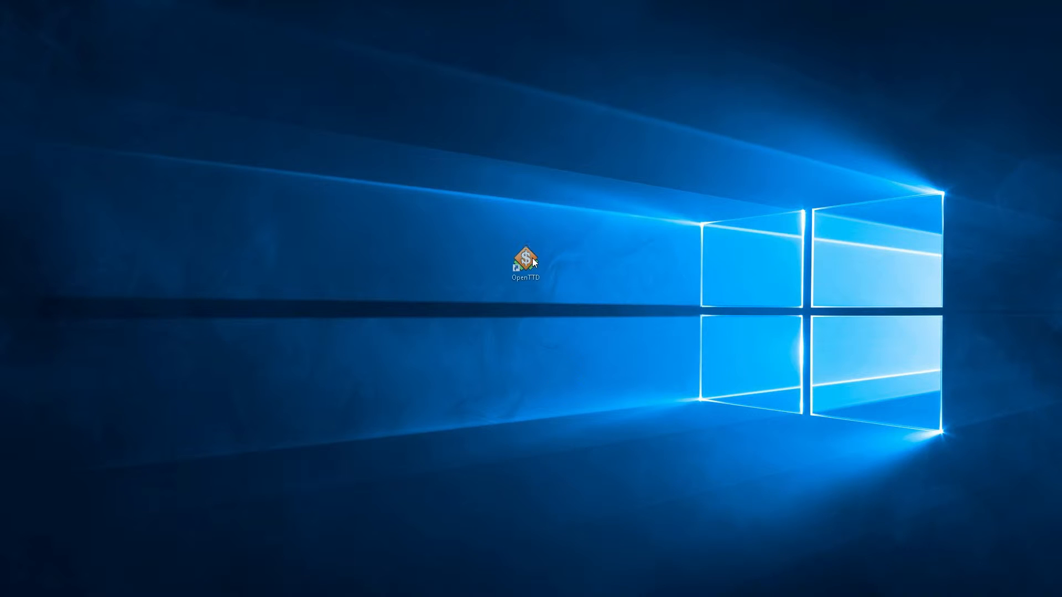
- Start OpenTTD from its desktop shortcut so the game's main menu appears
{"action": "left_click", "coordinate": [525, 256]}
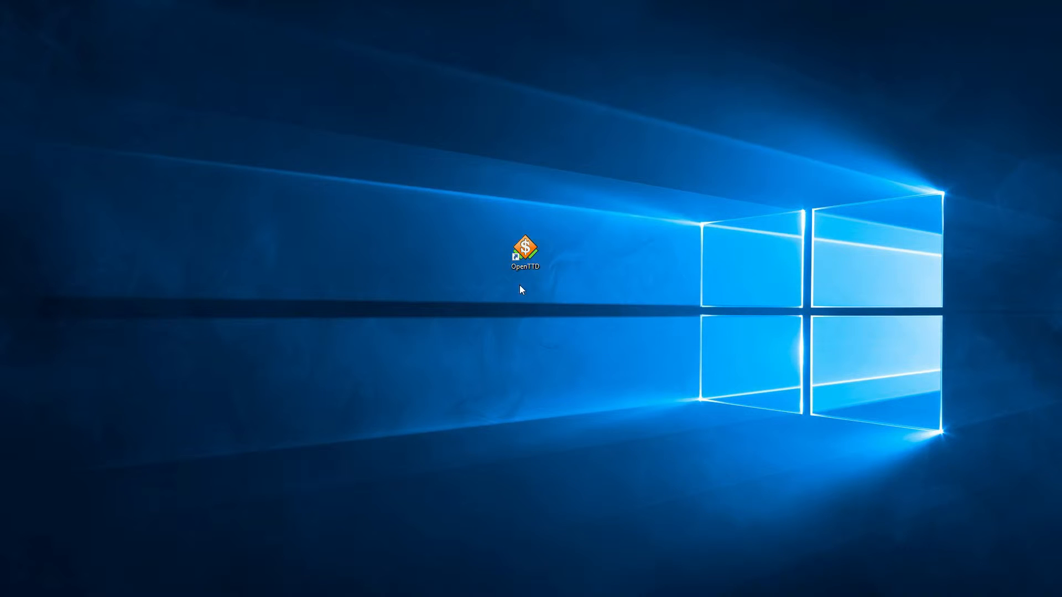
{"action": "left_click", "coordinate": [524, 248]}
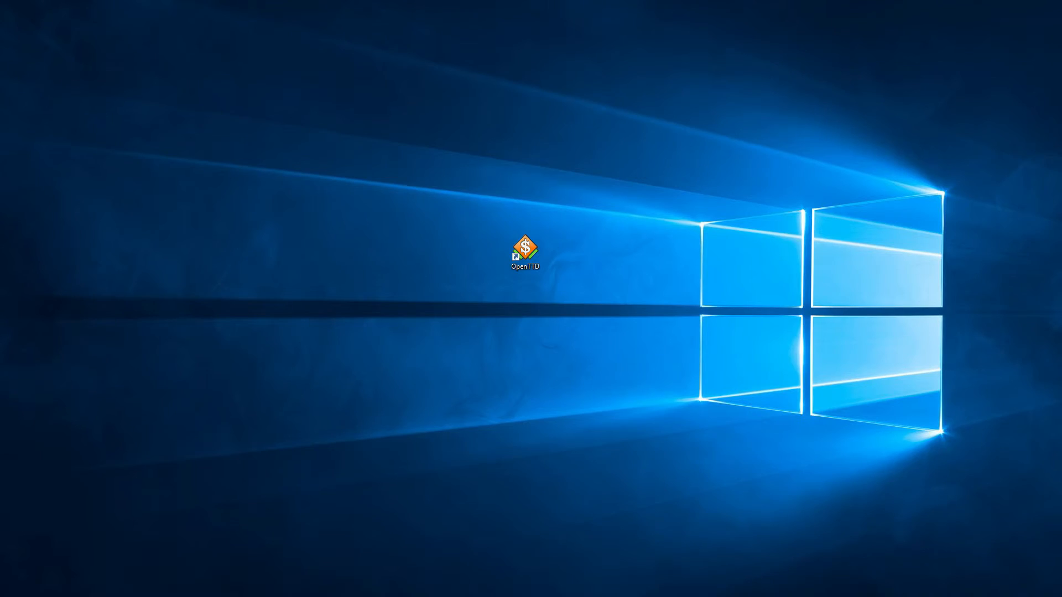
{"action": "double_click", "coordinate": [524, 245]}
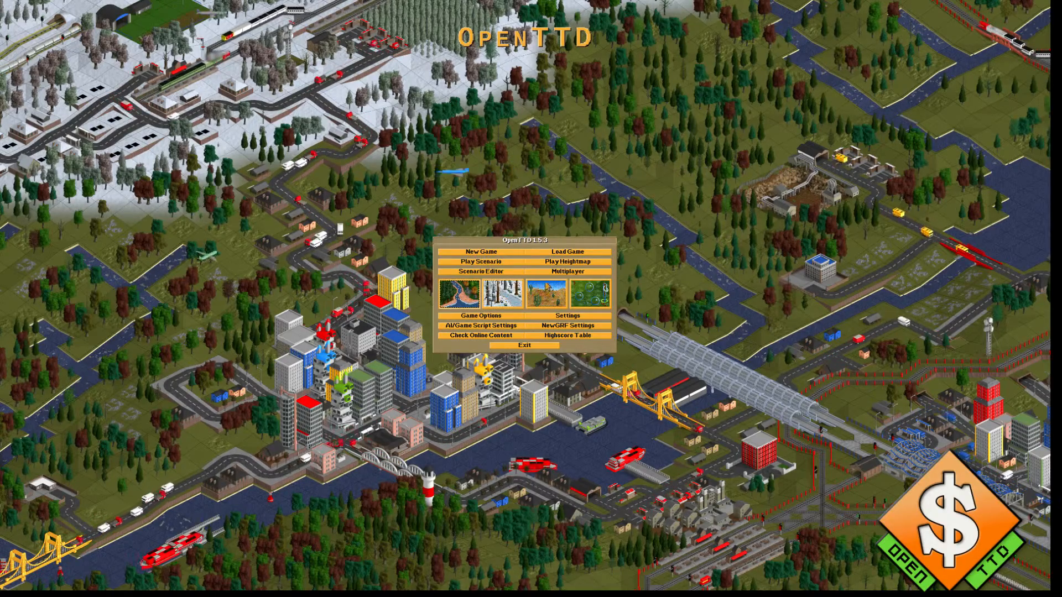
{"action": "left_click", "coordinate": [479, 251]}
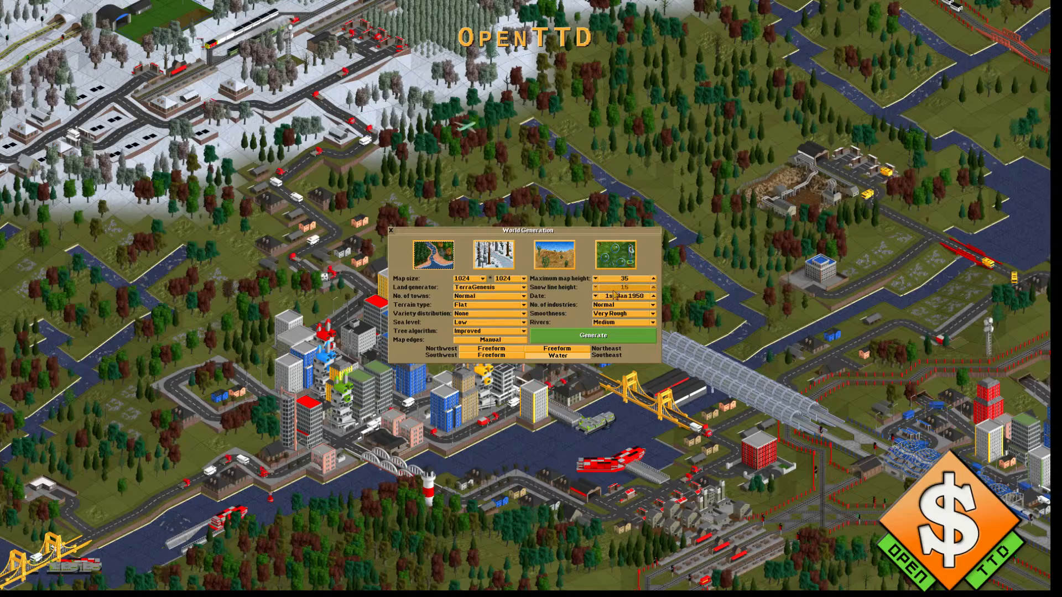
{"action": "left_click", "coordinate": [391, 231]}
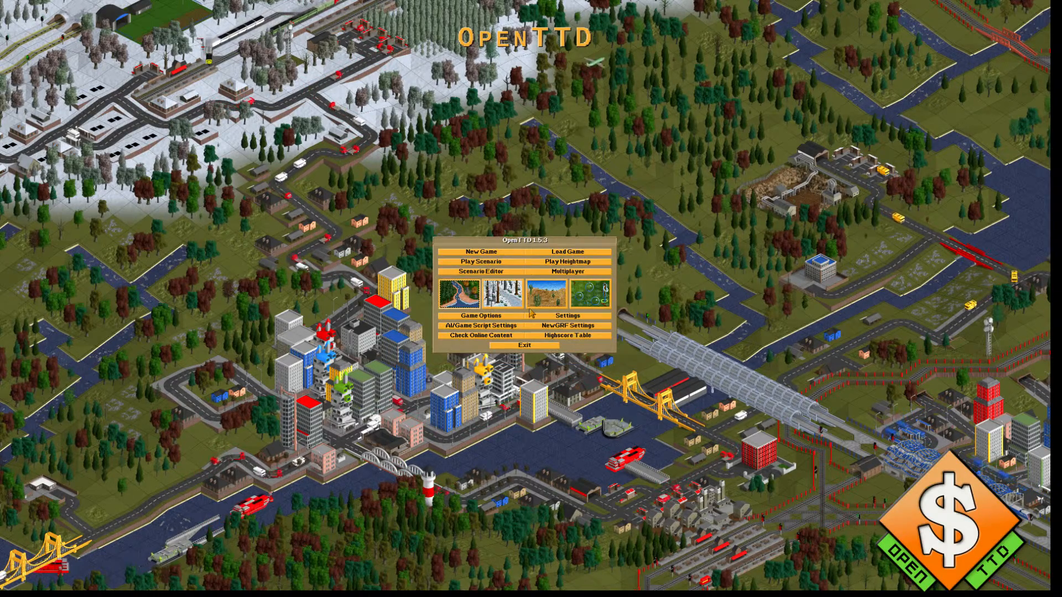